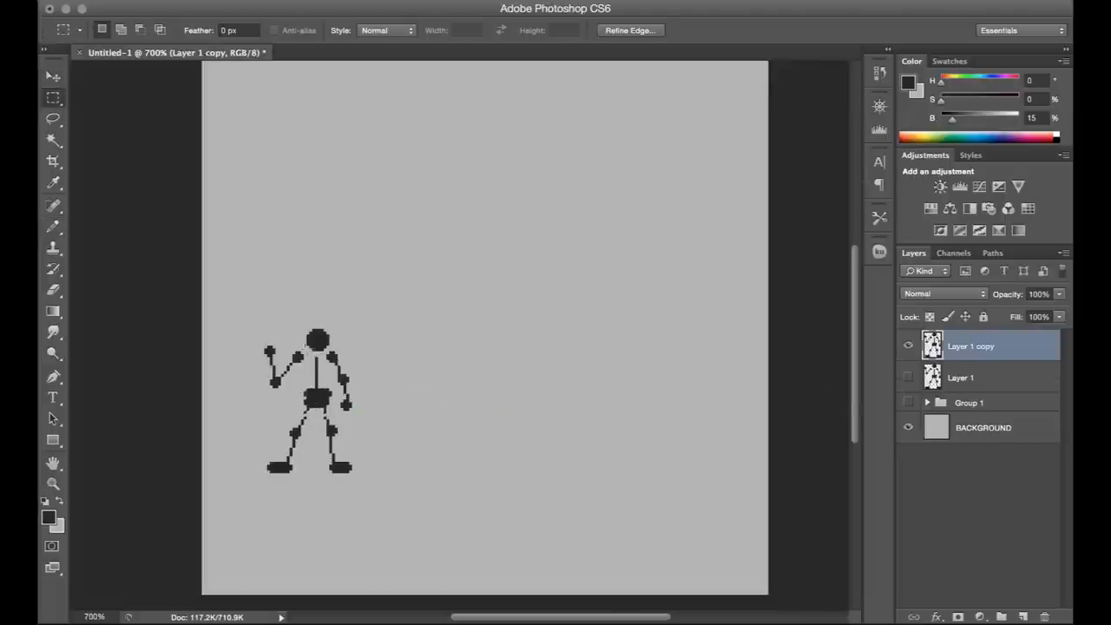
- Rework the duplicated stick figure so its arm stretches out to the left
click(52, 141)
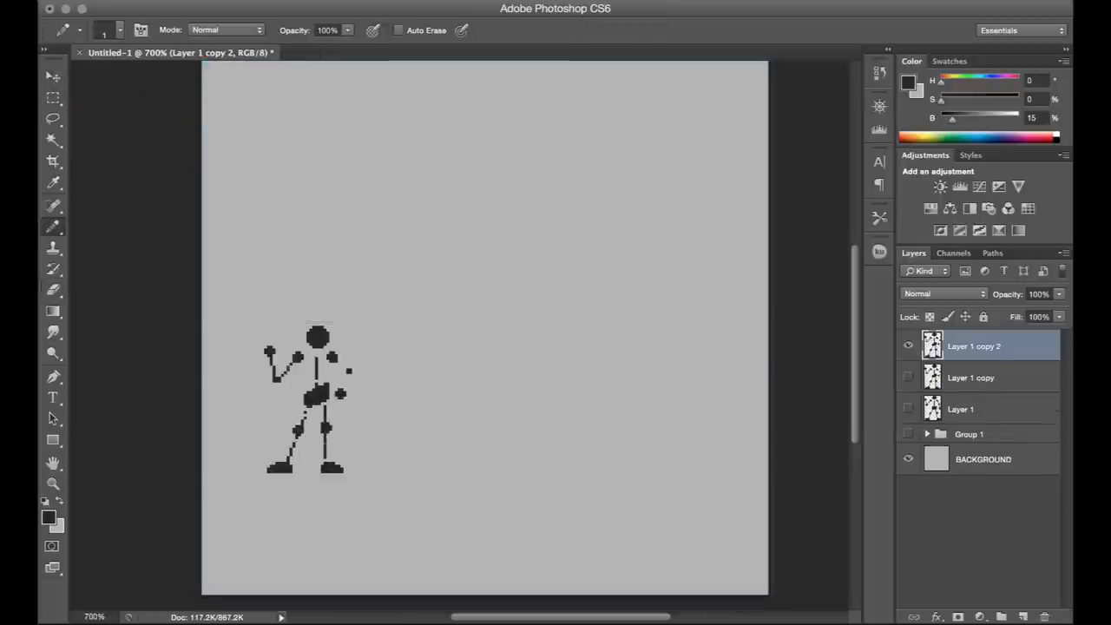
click(52, 76)
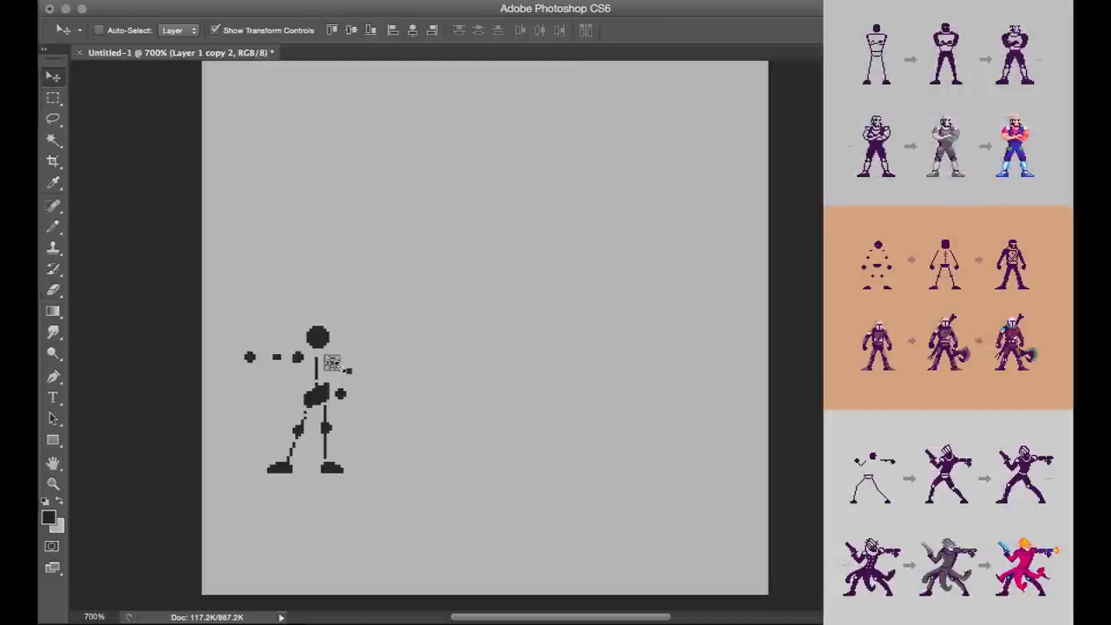
- Thicken the figure's body into a block and draw the long rifle line down its left side
click(53, 97)
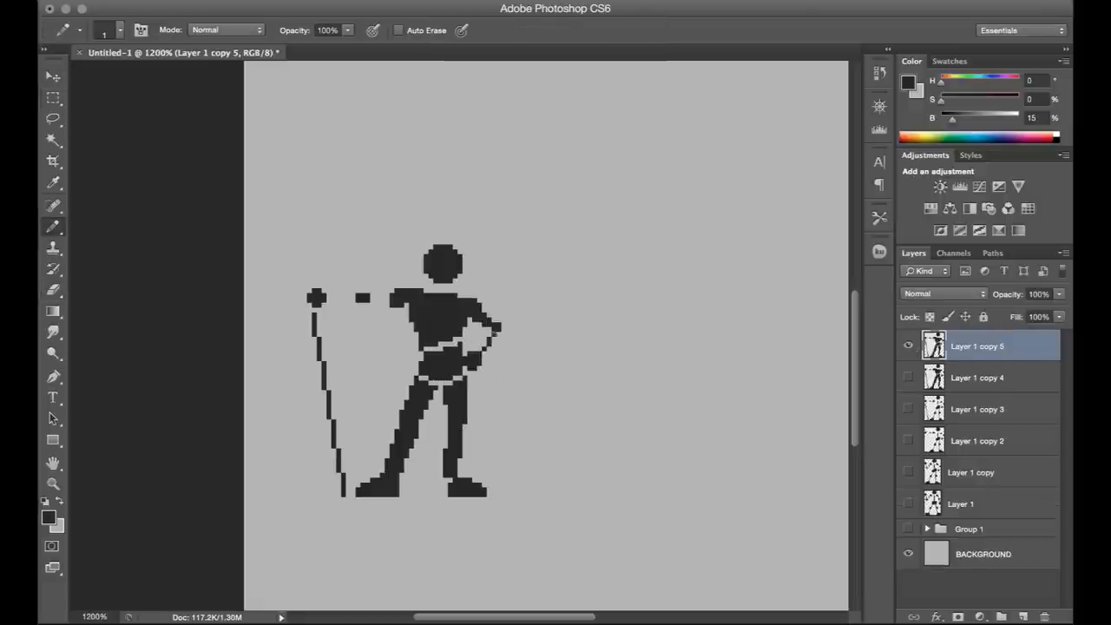
- Draw the gray hair, the arm reaching right and the trailing cape outline with the Pencil
click(469, 348)
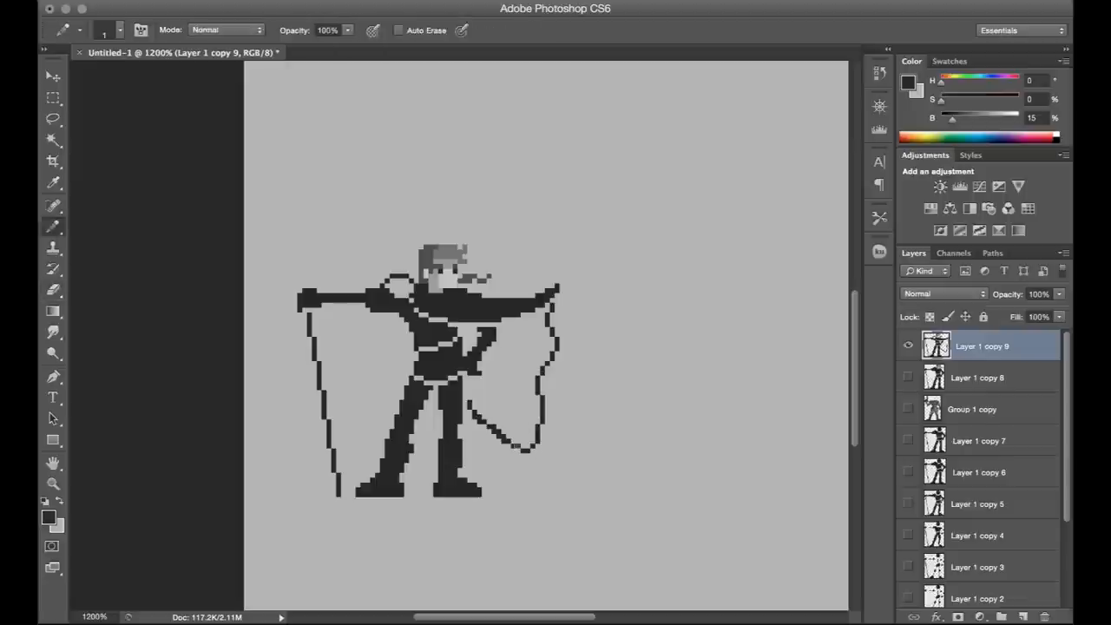
- Fill the cape dark, add boots, reshape the rifle and save as AHM.psd
drag(396, 313, 521, 448)
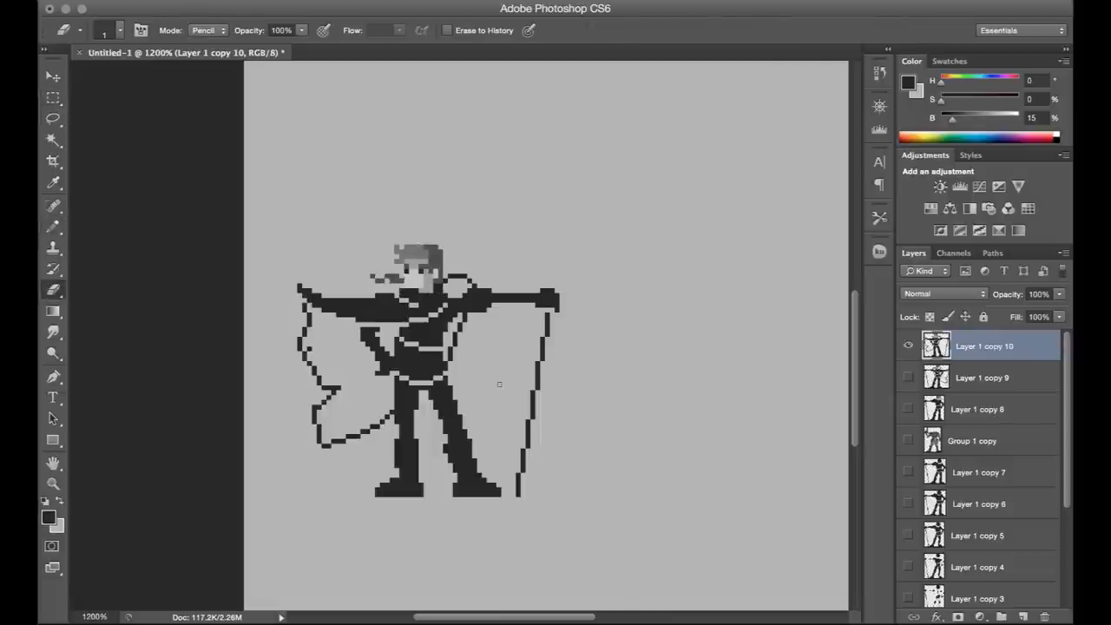
click(512, 430)
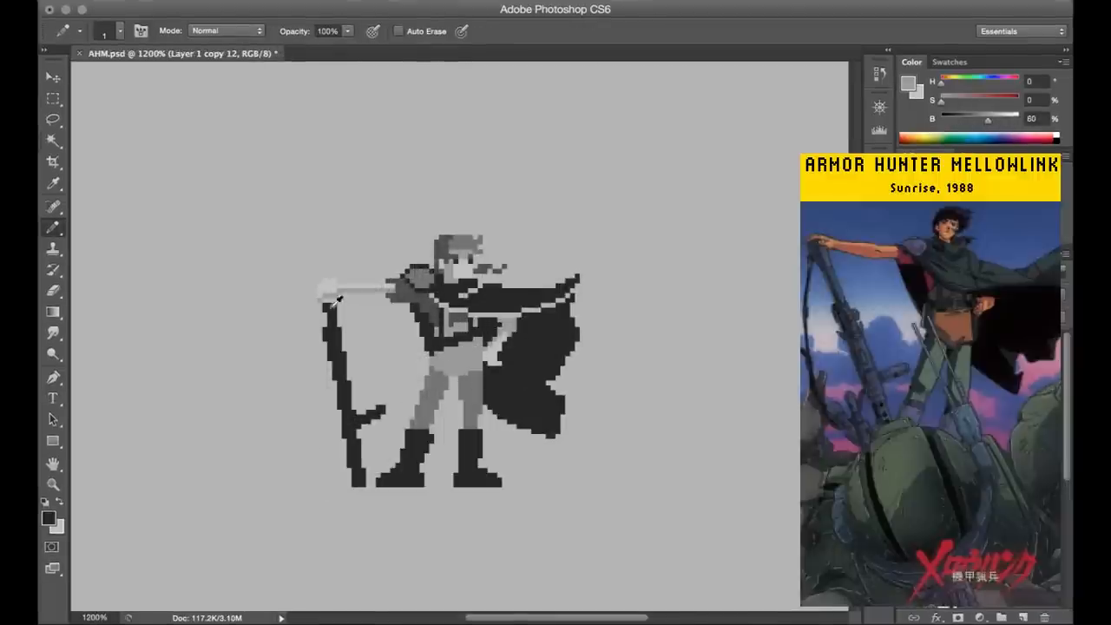
- Add a group with a Color-blend layer above the sprite and choose a tan colour
drag(338, 299, 309, 425)
text(88)
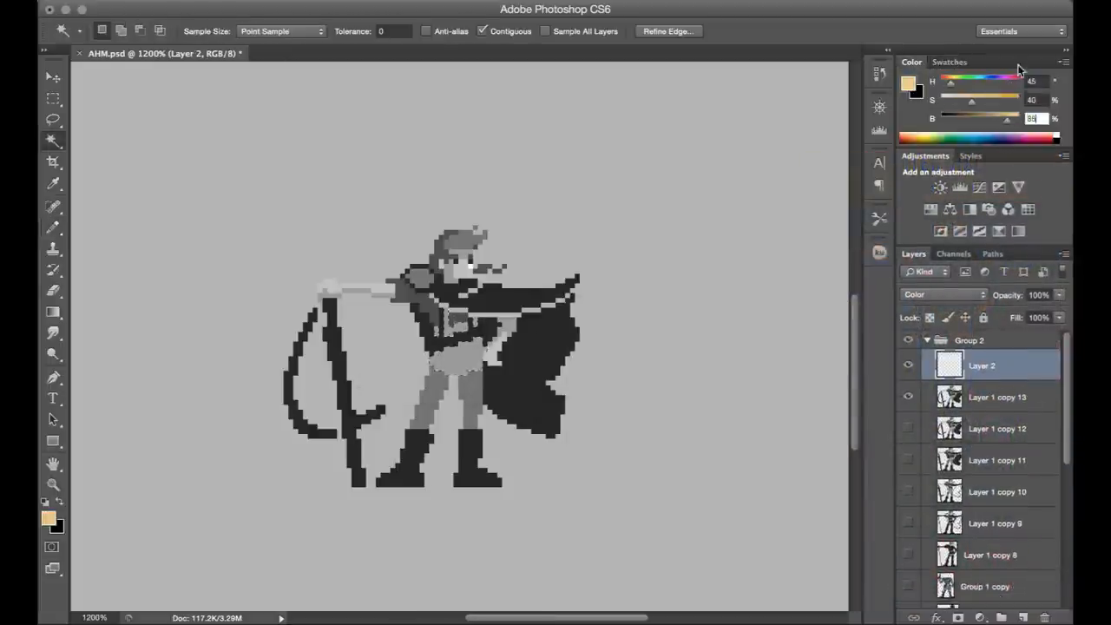
- Paint brown hair, green jacket, teal cape, purple trousers and a pink/reddish arm over the sprite
click(530, 321)
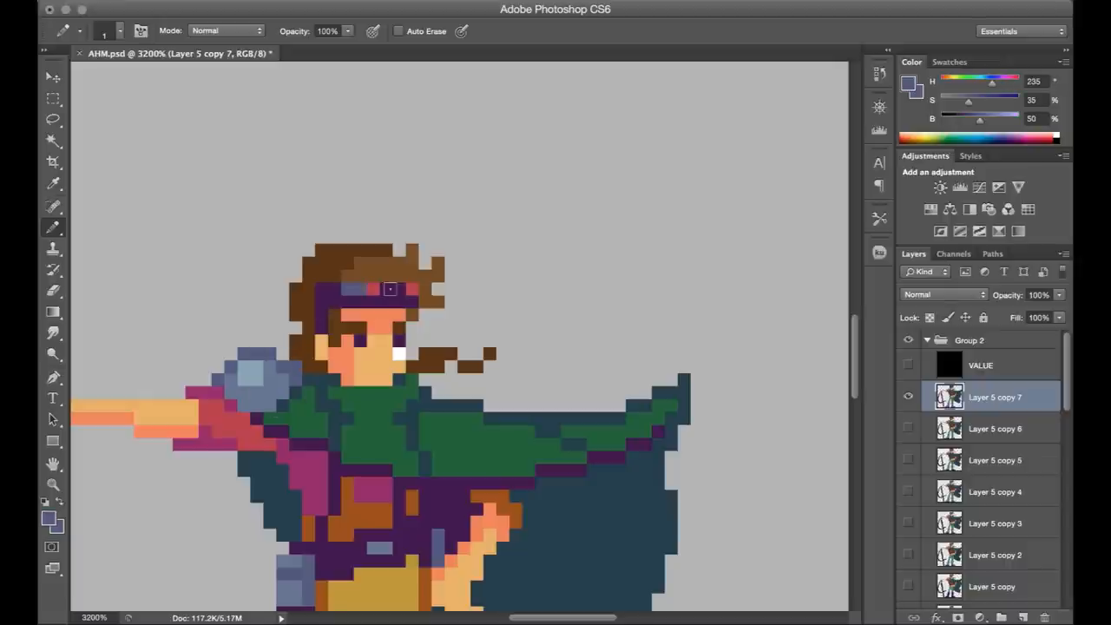
click(375, 277)
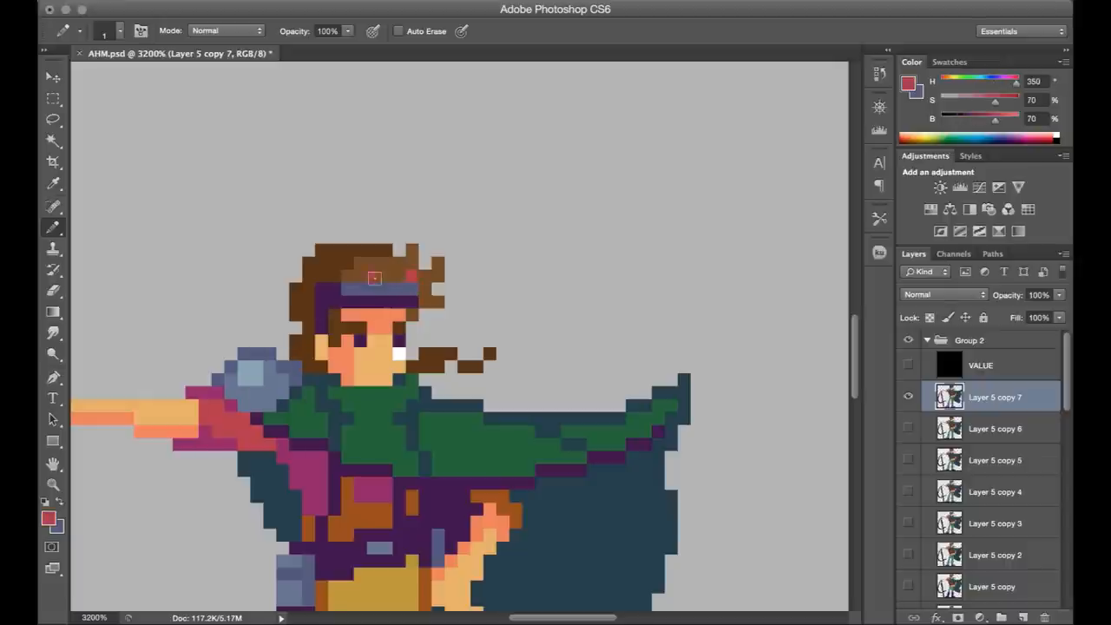